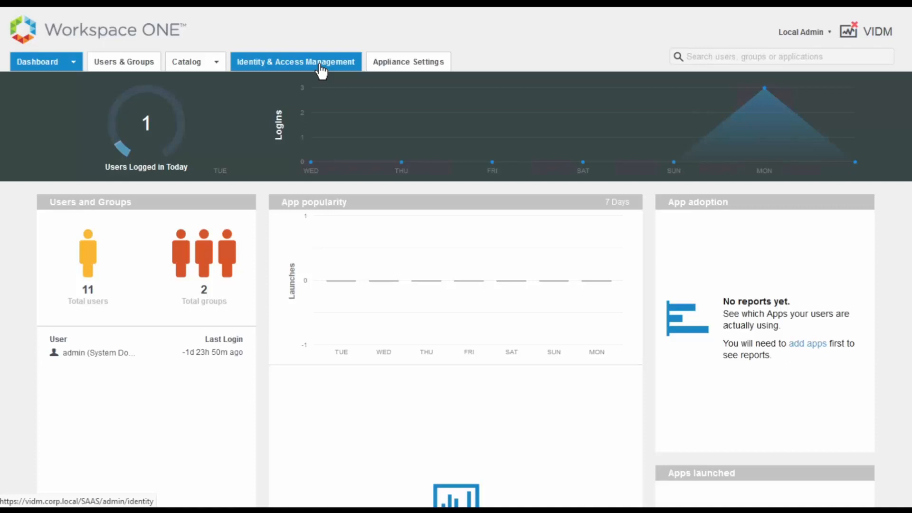
# Open Identity & Access Management, listing System Directory and AD-ControlCenter
pyautogui.click(294, 61)
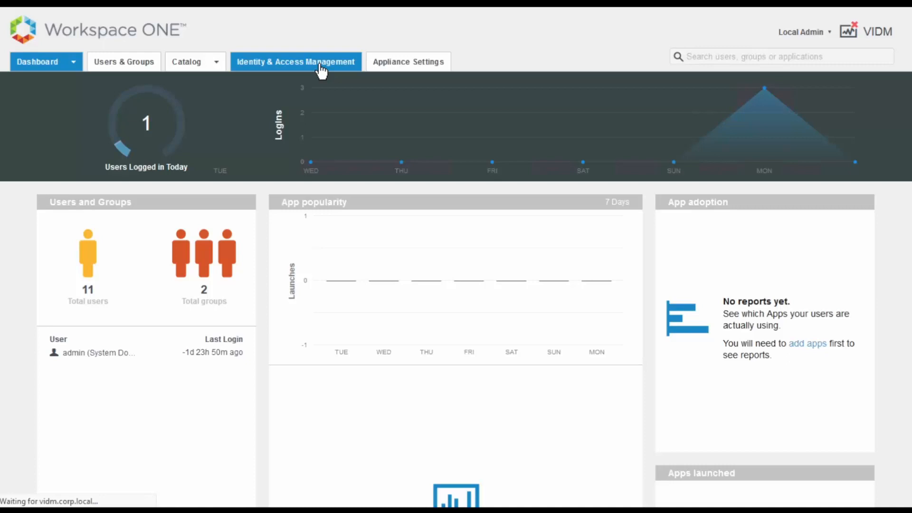
pyautogui.click(295, 62)
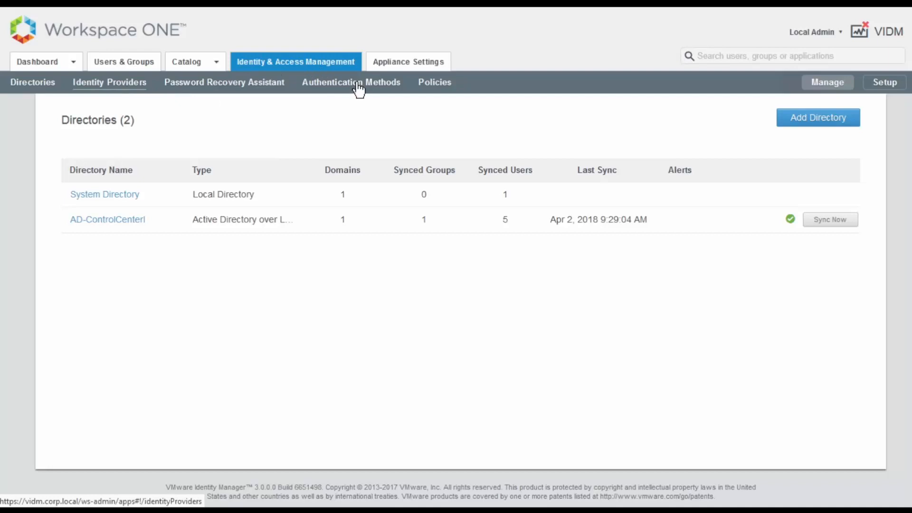
# Enable VMware Verify with its security token under Authentication Methods and save the adapter
pyautogui.click(350, 82)
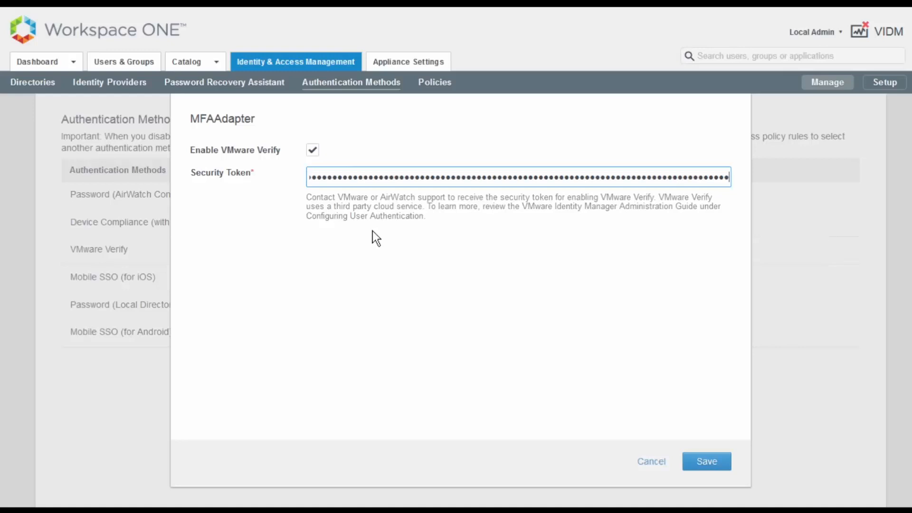
pyautogui.click(706, 461)
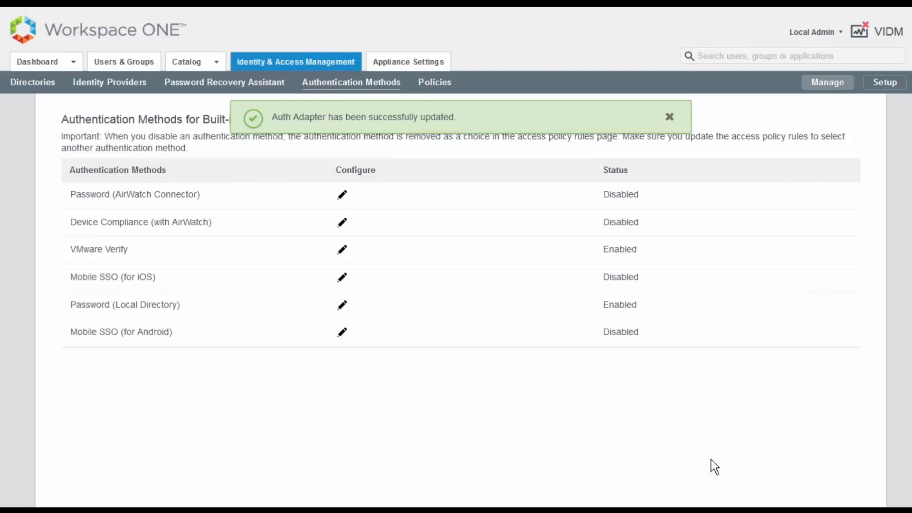
pyautogui.click(669, 116)
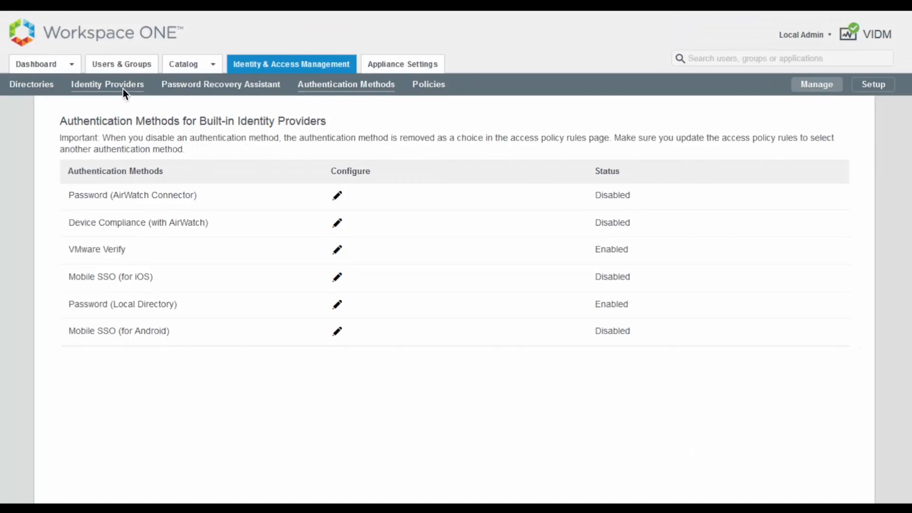
# Create a new identity provider named 'Built-in IdP VMware Verify'
pyautogui.click(107, 84)
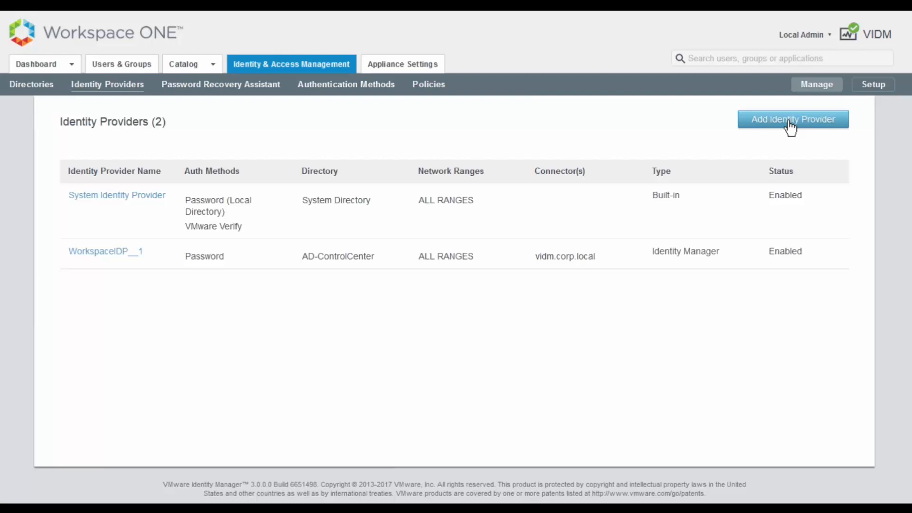
pyautogui.click(792, 120)
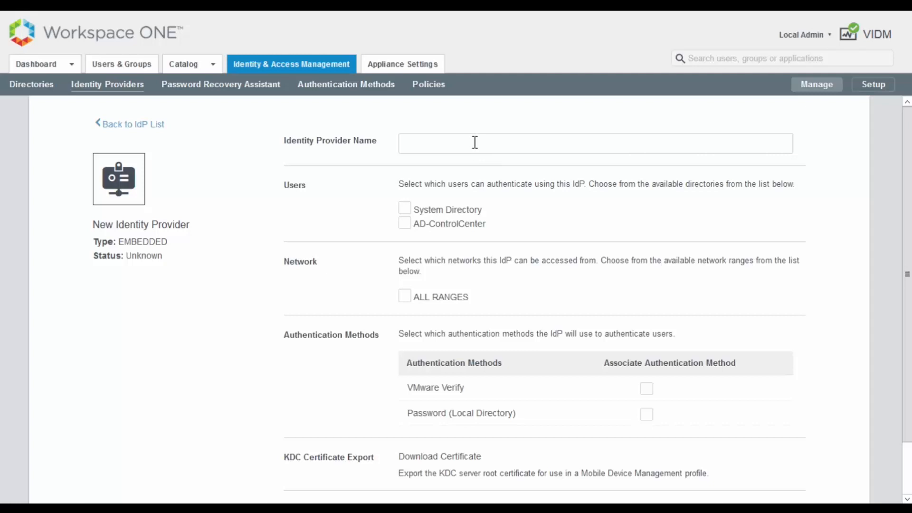
pyautogui.write('Built-in')
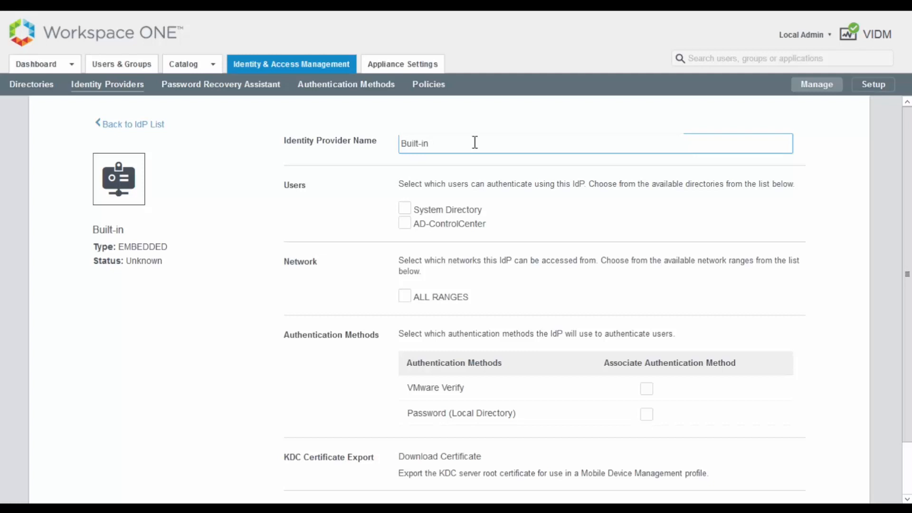
pyautogui.write('IdP VMware Verify')
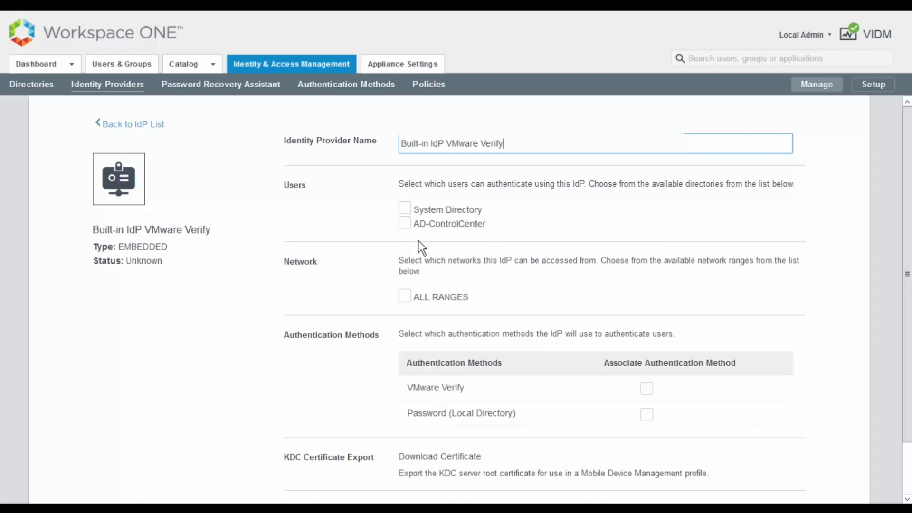
# Assign it AD-ControlCenter users, ALL RANGES, and the VMware Verify method
pyautogui.click(405, 223)
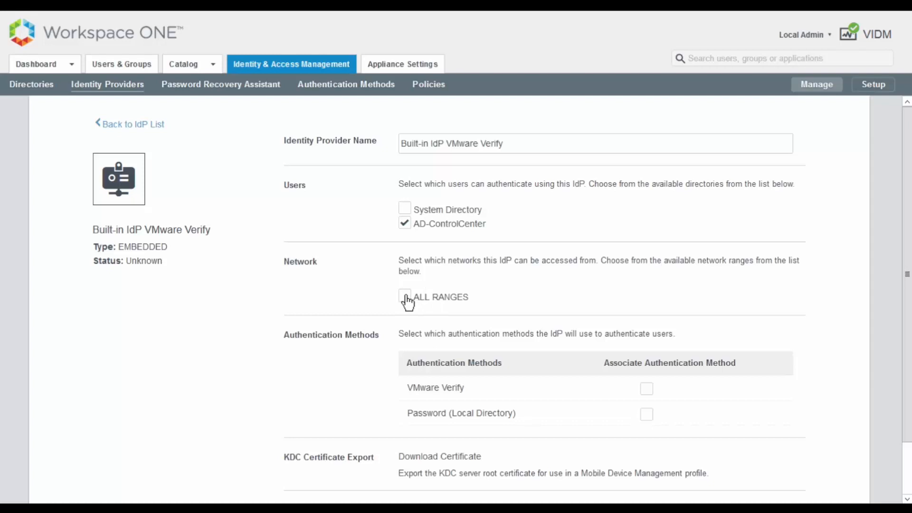
pyautogui.click(405, 297)
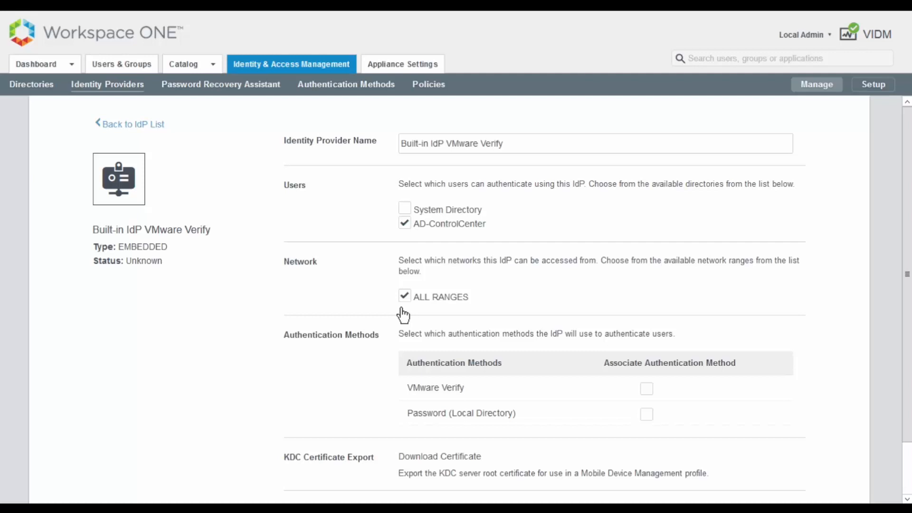
pyautogui.click(646, 388)
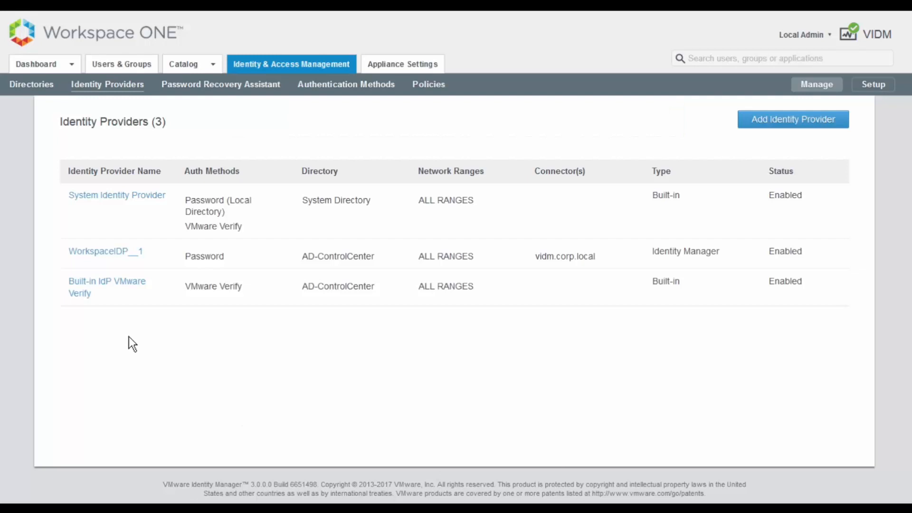
# Edit the default access policy and reach its Web Browser rule under Policy Rules
pyautogui.click(428, 84)
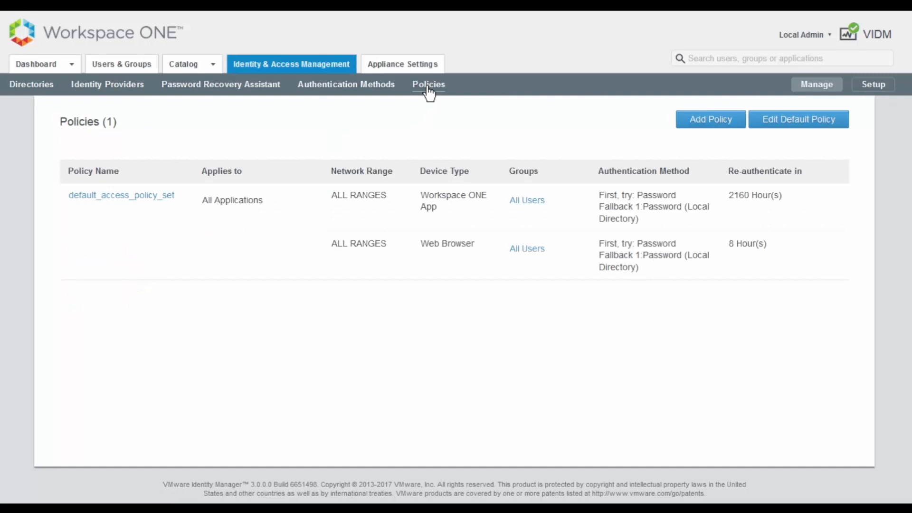
pyautogui.click(120, 195)
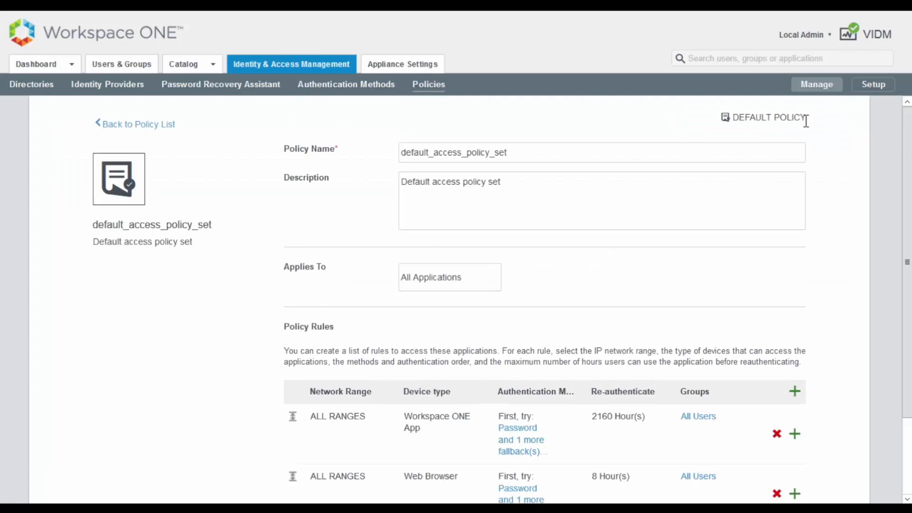
pyautogui.scroll(-3)
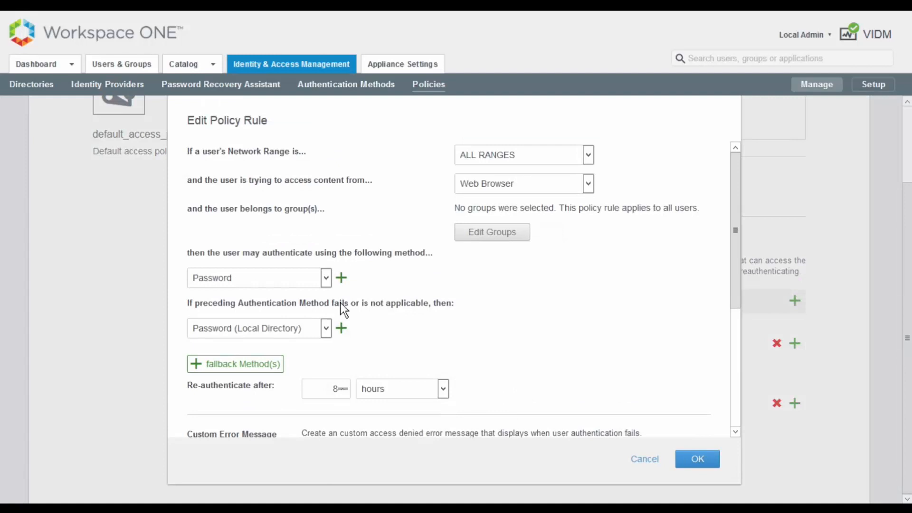
# Require Password plus VMware Verify in the Web Browser rule and save the policy
pyautogui.click(341, 278)
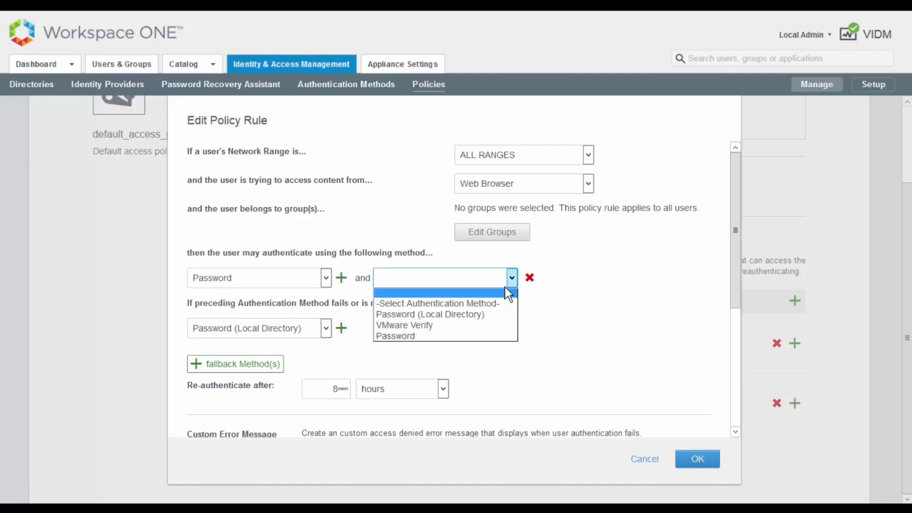
pyautogui.click(403, 325)
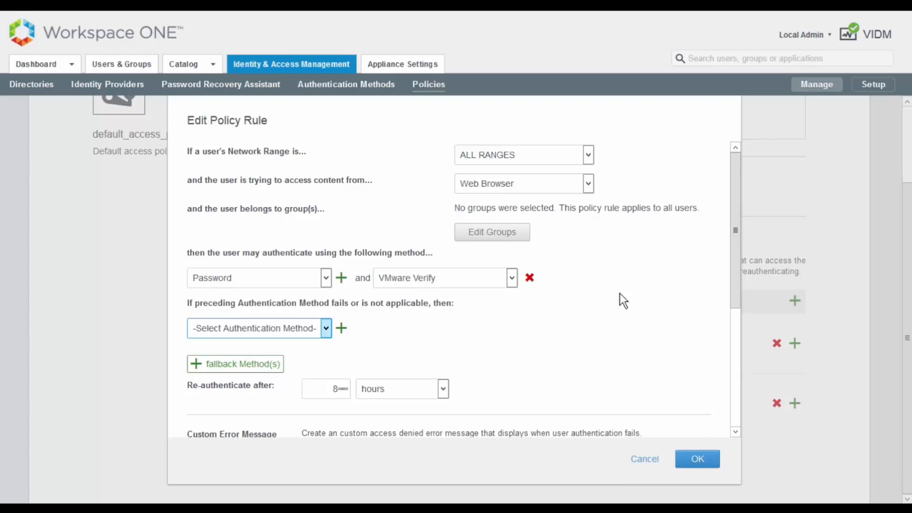
pyautogui.click(696, 458)
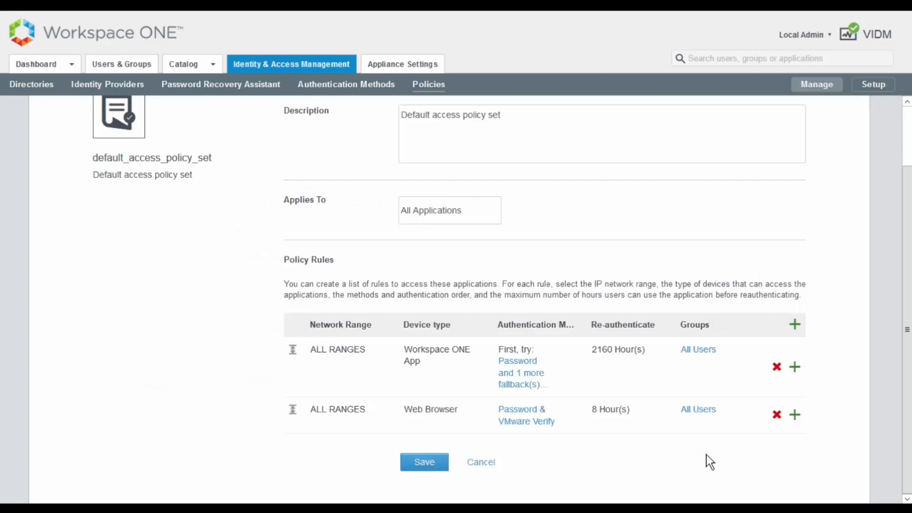
pyautogui.click(424, 462)
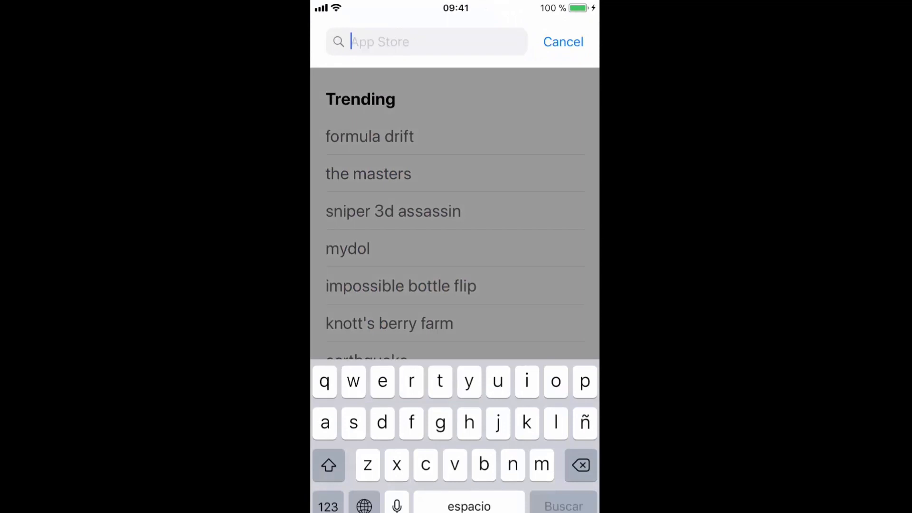
# Search 'vmware verify', install the VMware Verify app and launch it
pyautogui.write('vmware verify')
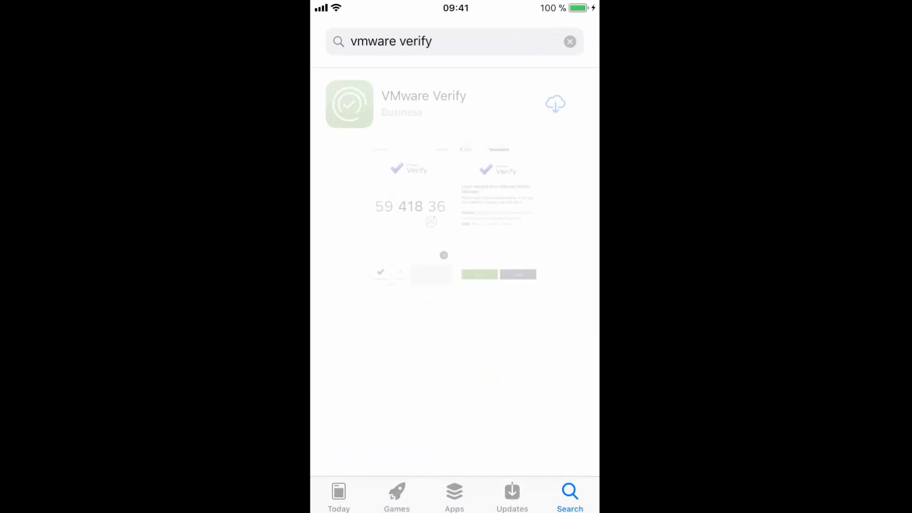
pyautogui.click(554, 104)
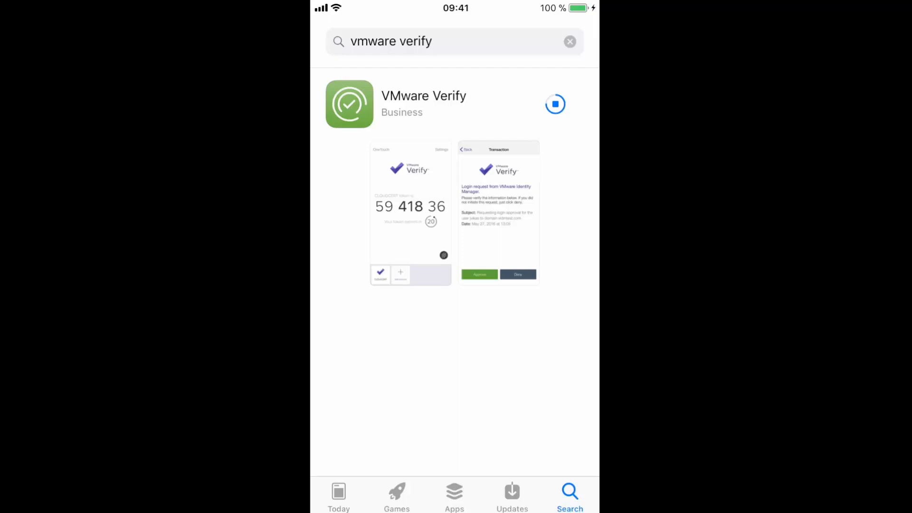
pyautogui.click(555, 104)
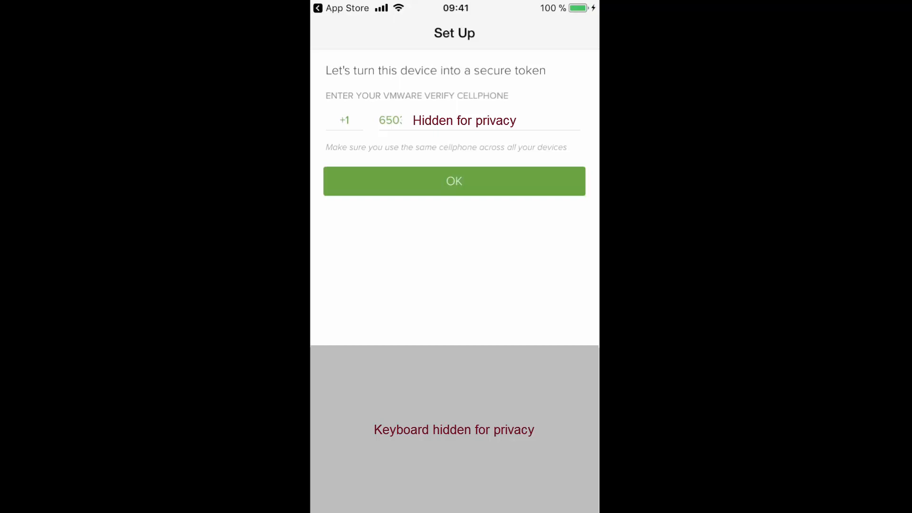
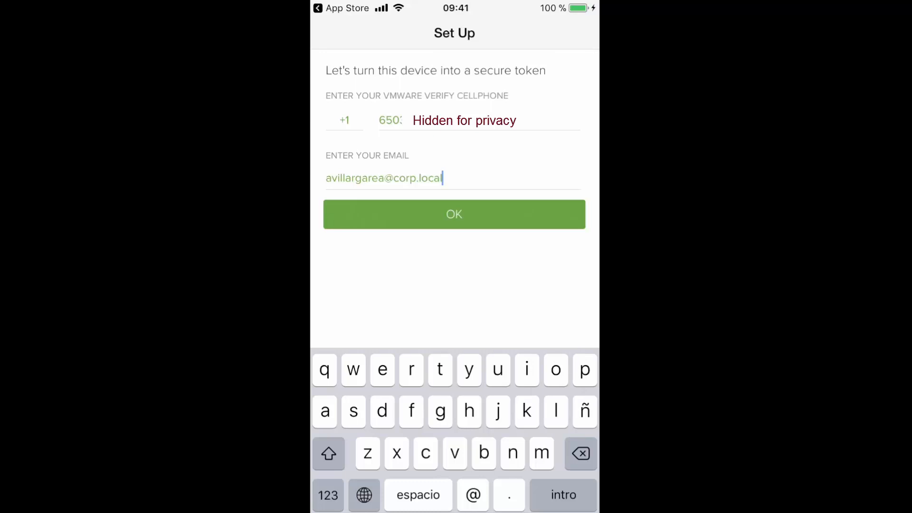
pyautogui.click(454, 214)
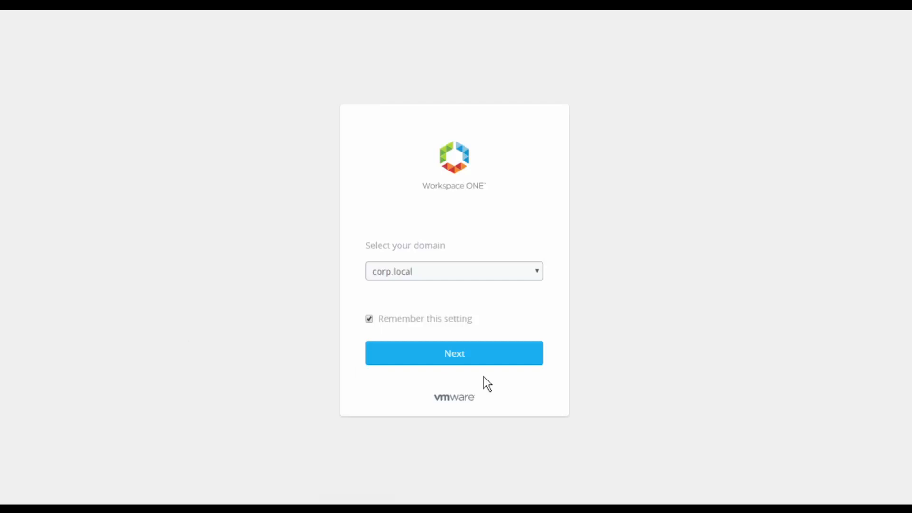
pyautogui.click(455, 353)
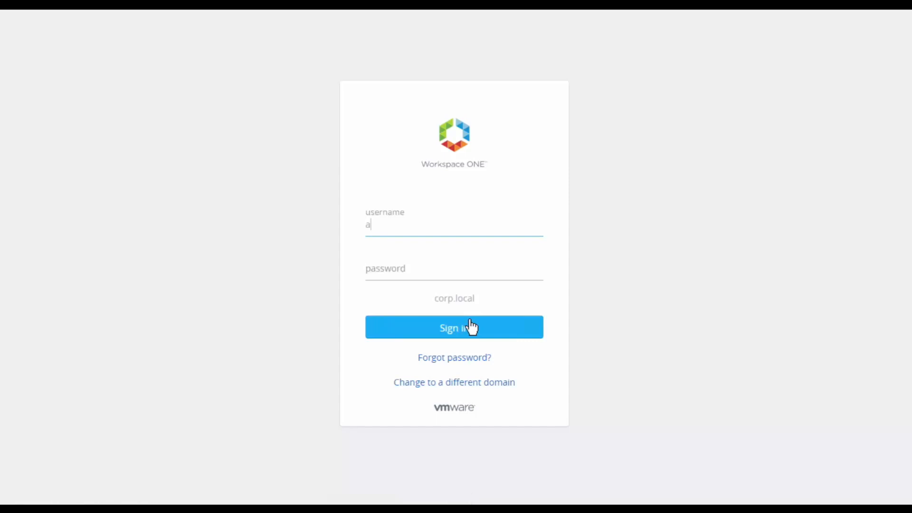
pyautogui.write('••••')
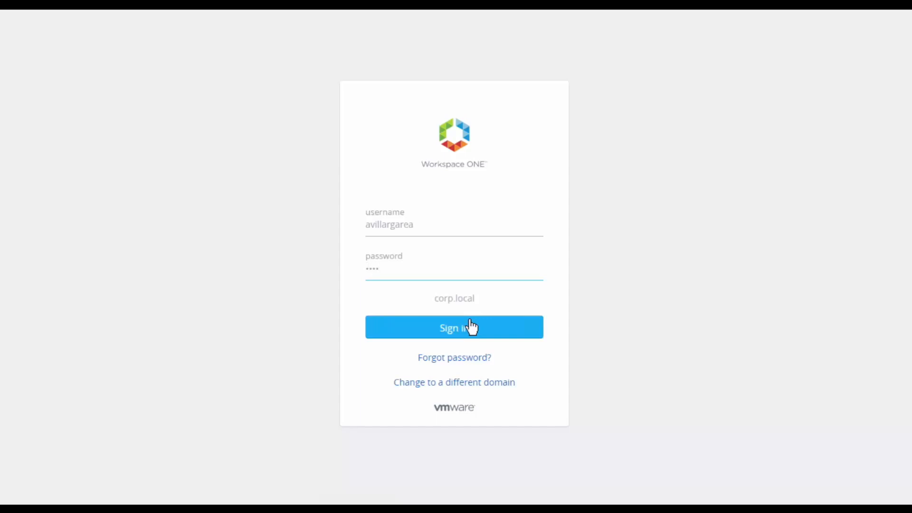
pyautogui.click(454, 327)
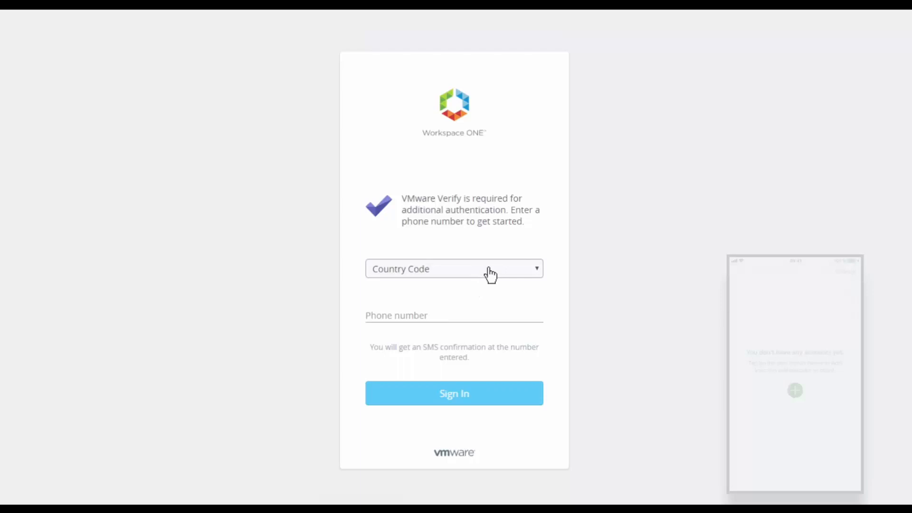
# Choose United States (+1), enter the 650 phone number and submit it for Verify
pyautogui.click(454, 268)
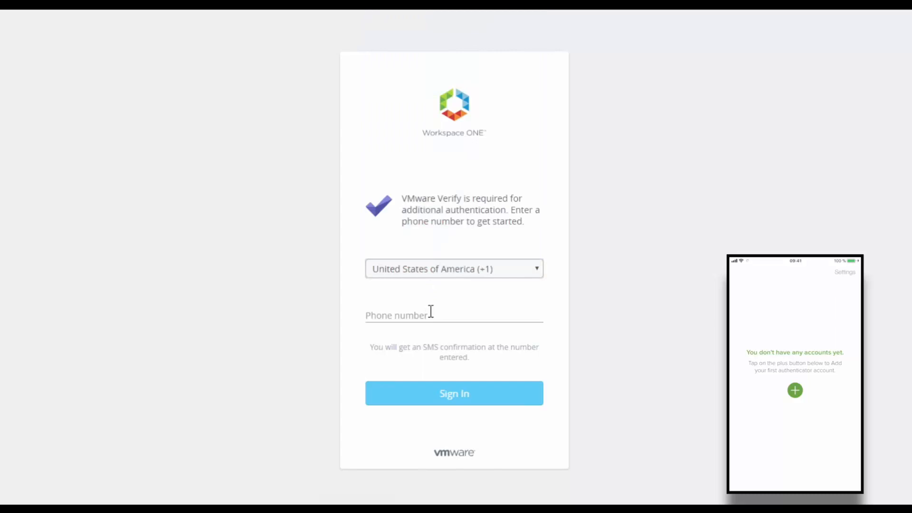
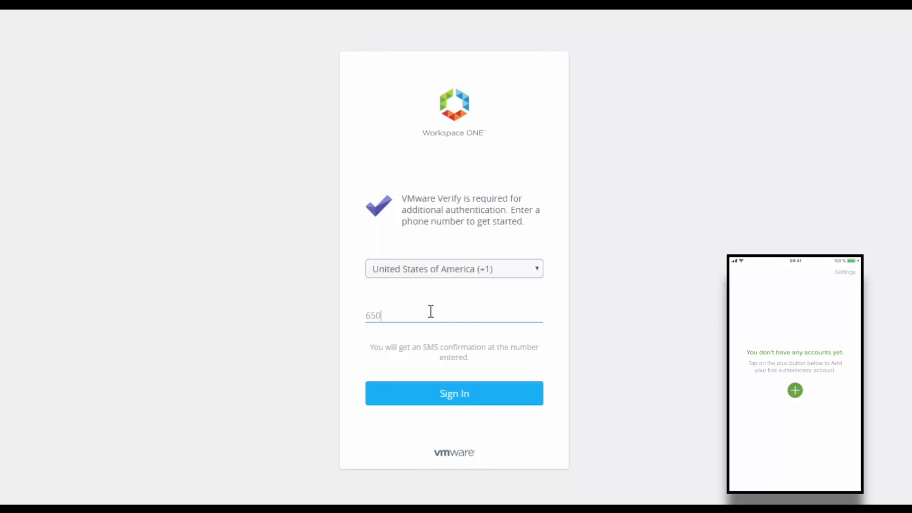
pyautogui.click(454, 394)
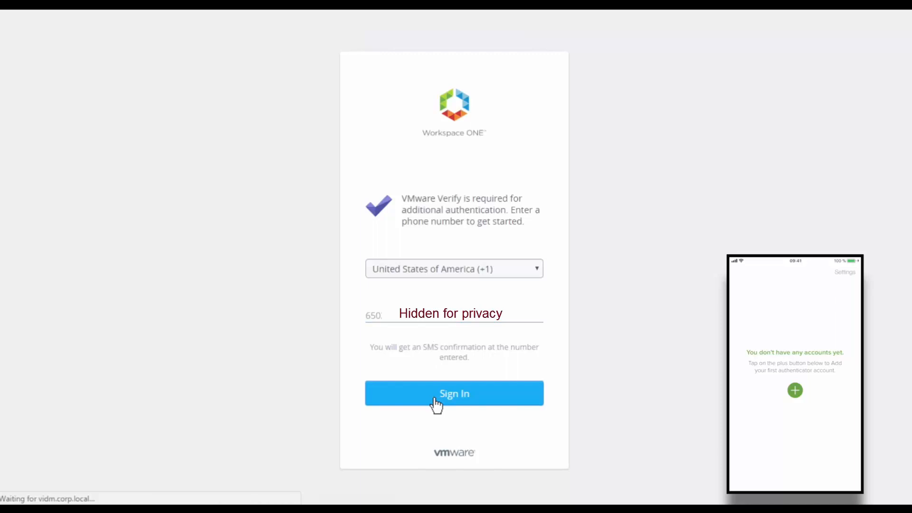
pyautogui.click(454, 393)
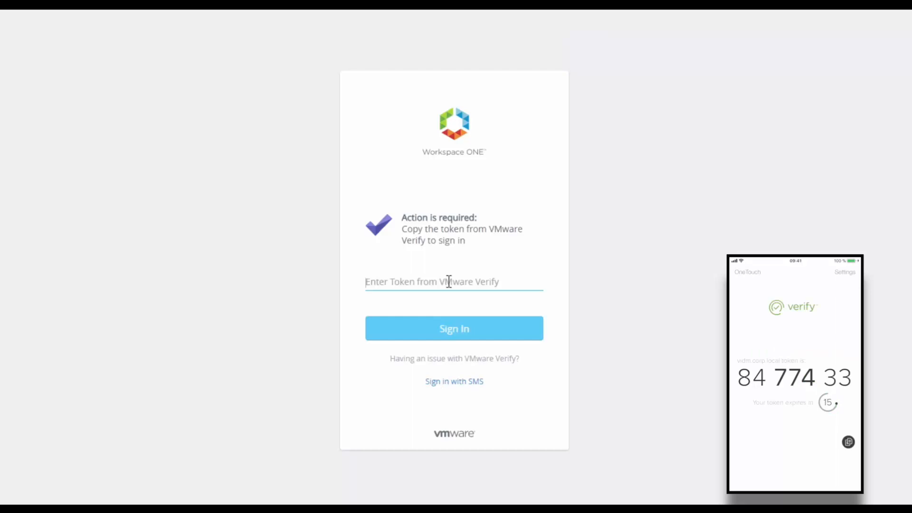
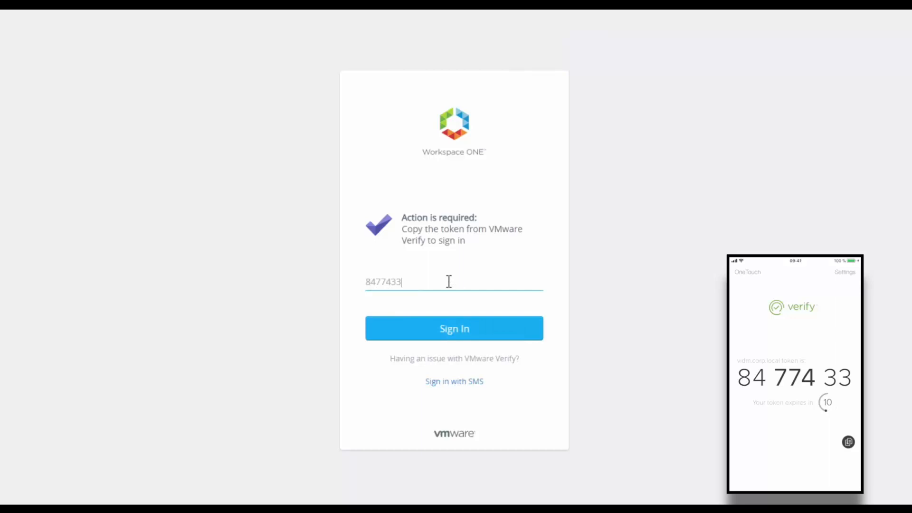
pyautogui.click(454, 328)
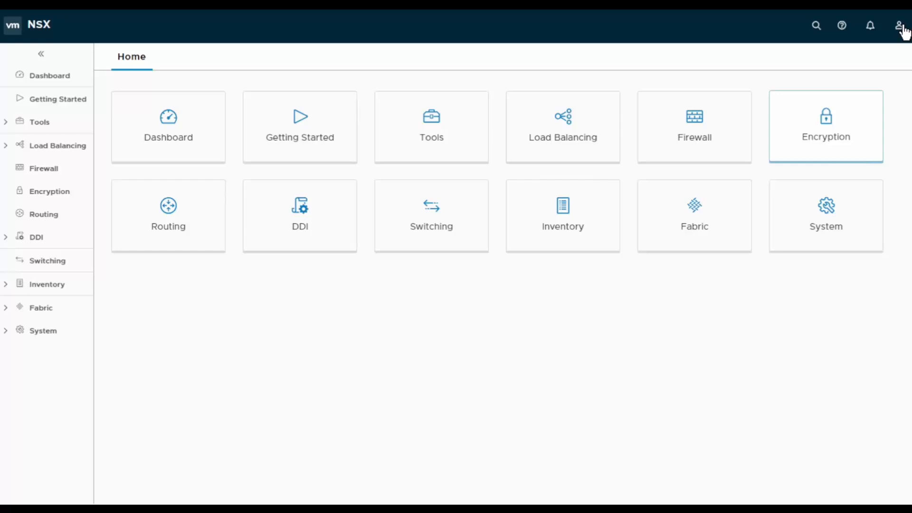
# Log out of the NSX session from the account menu at top right
pyautogui.click(898, 25)
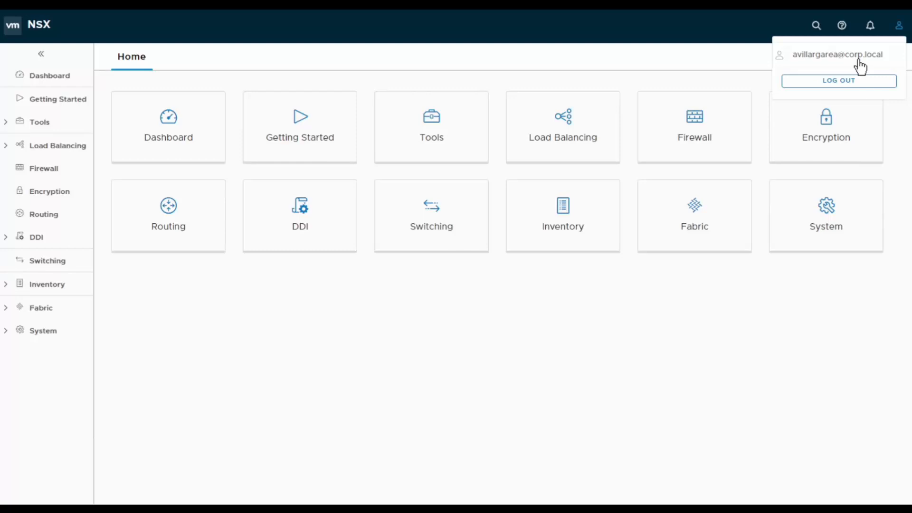
pyautogui.click(838, 80)
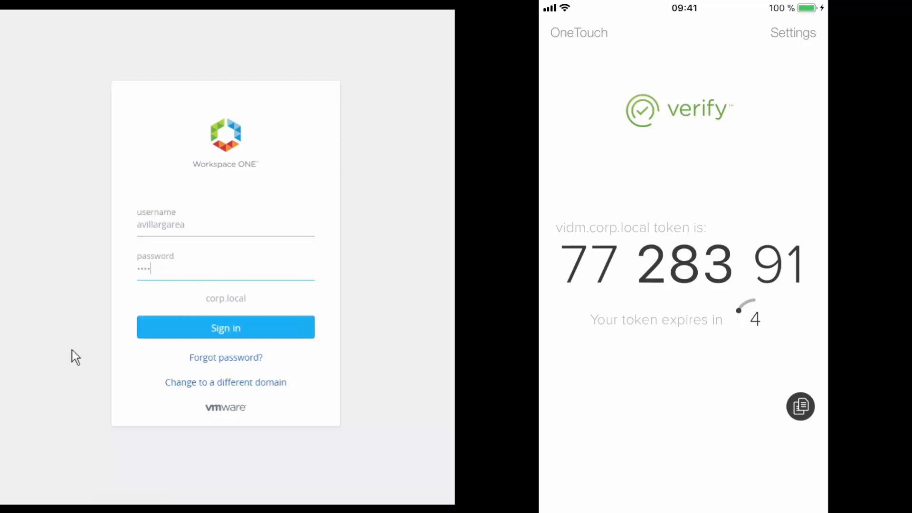
# Submit the Workspace ONE username and password to sign in again
pyautogui.click(225, 327)
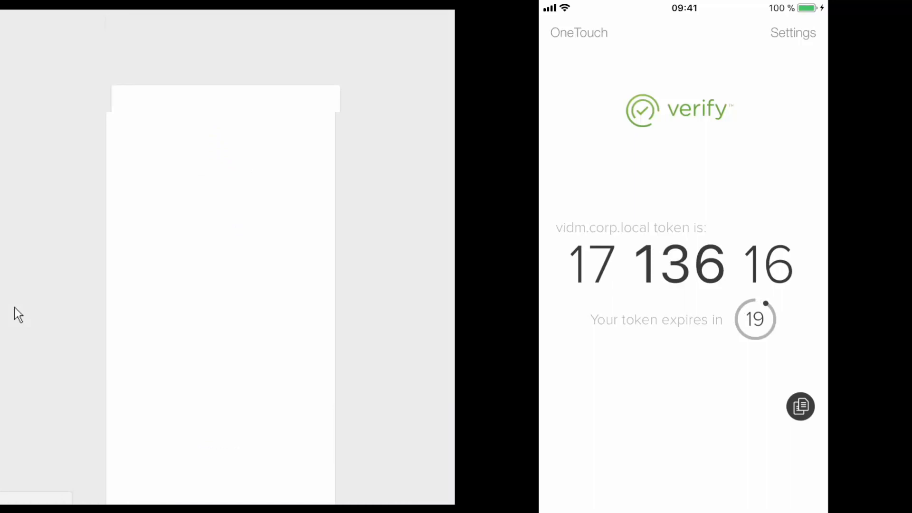